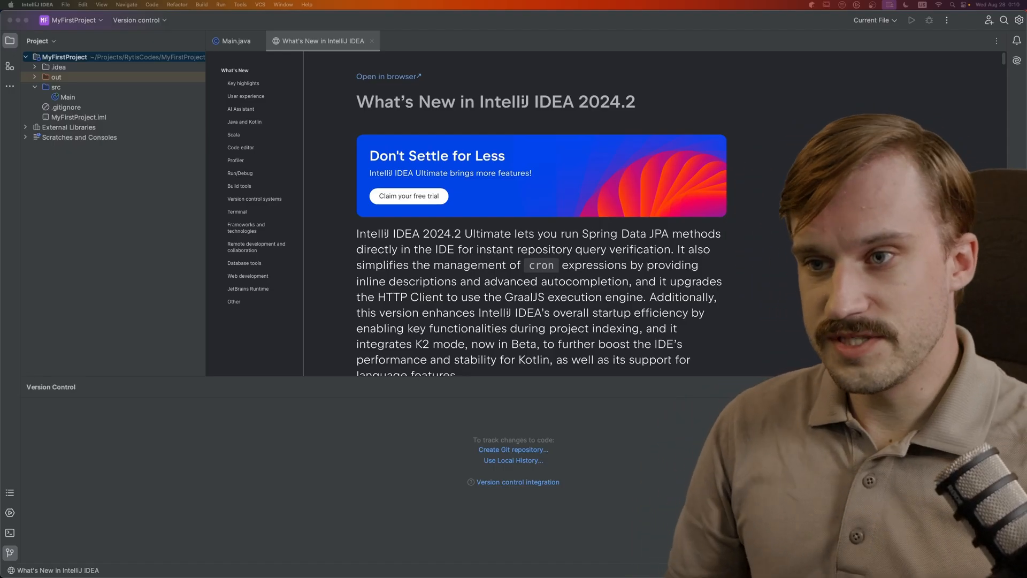
mouse_move(425, 36)
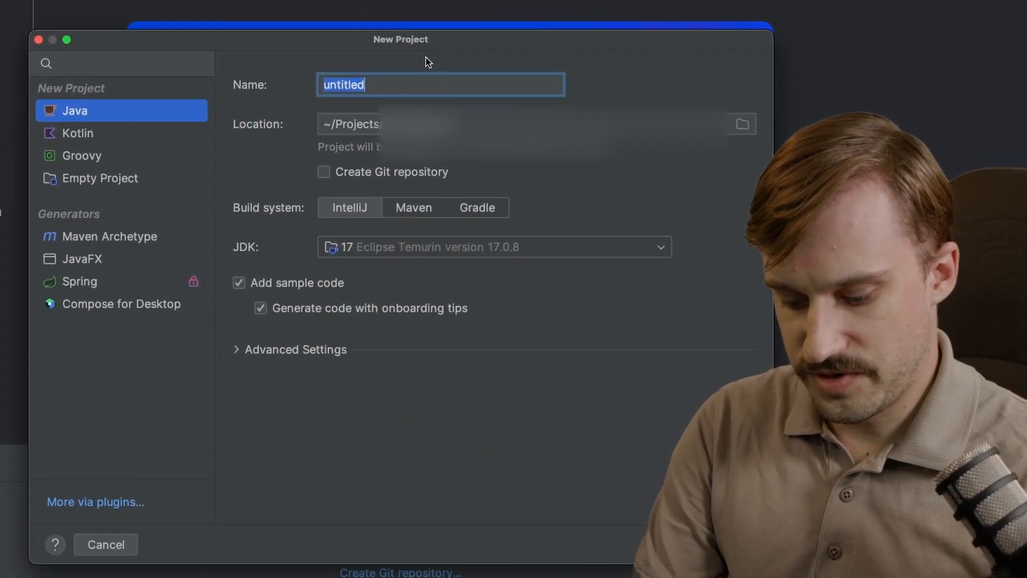
Name the project MySpringProject, edit its location path, and choose Gradle
type("MySp")
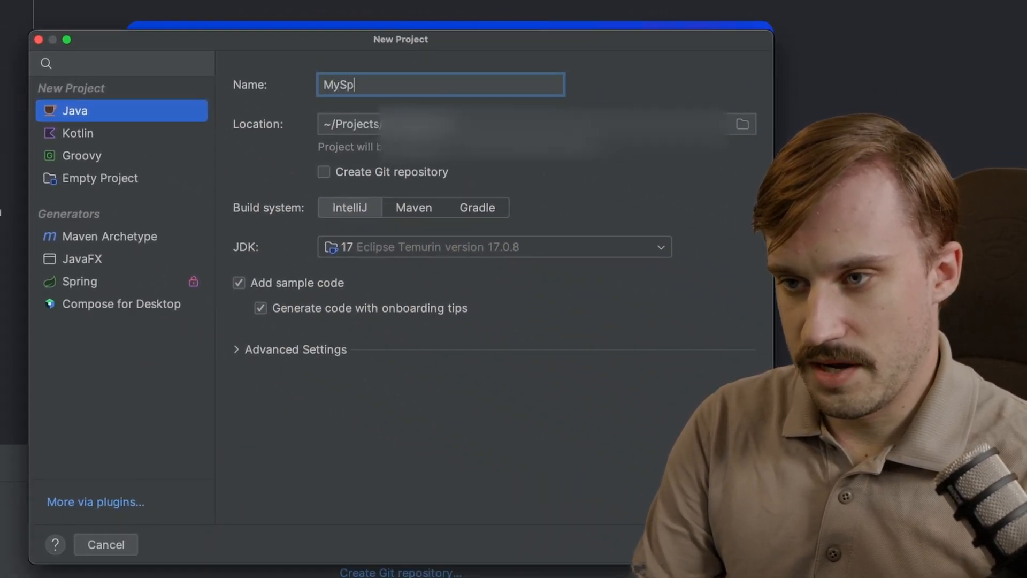
type("ringPro")
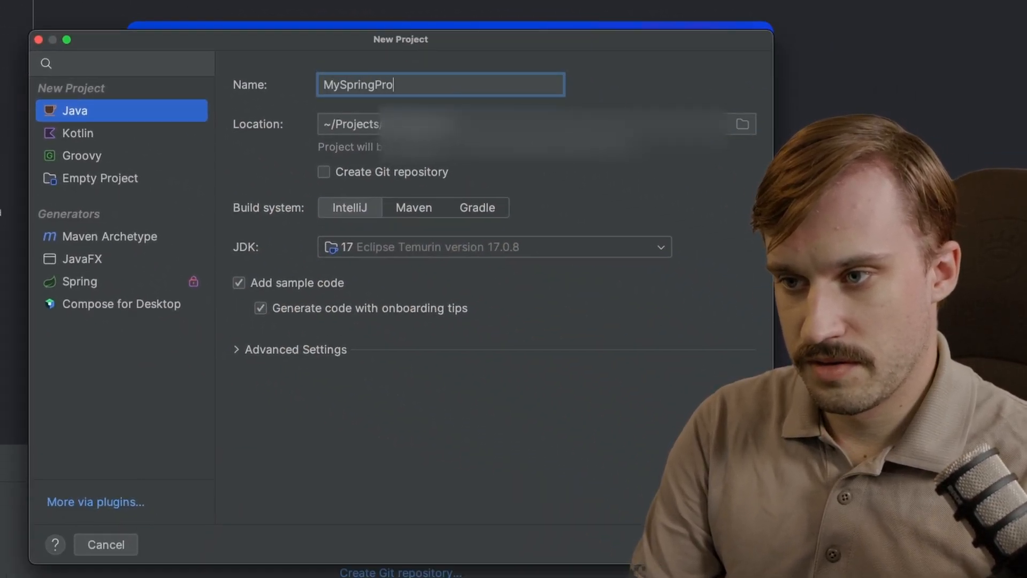
type("ject")
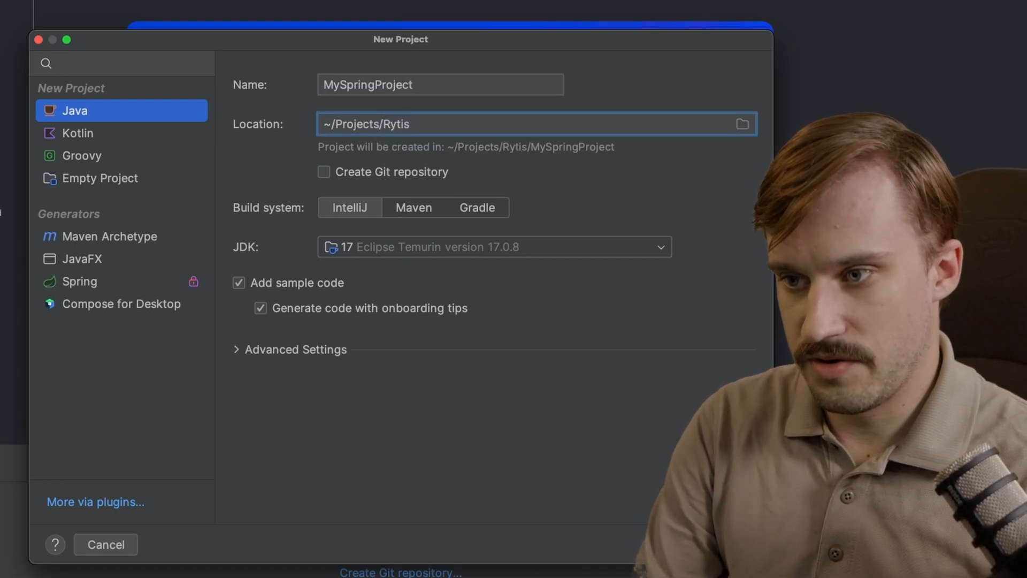
type("Codes")
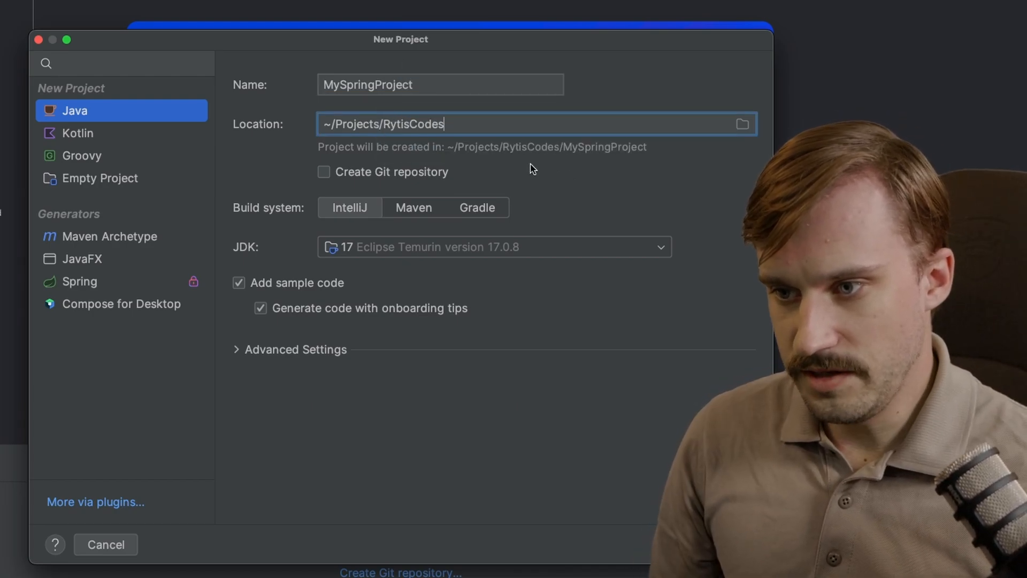
left_click(476, 207)
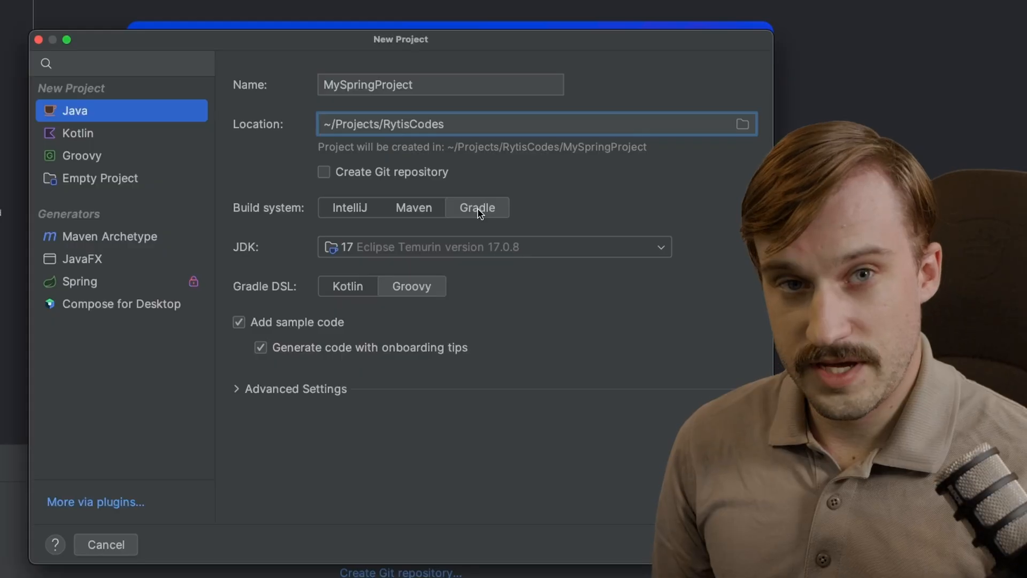
mouse_move(417, 263)
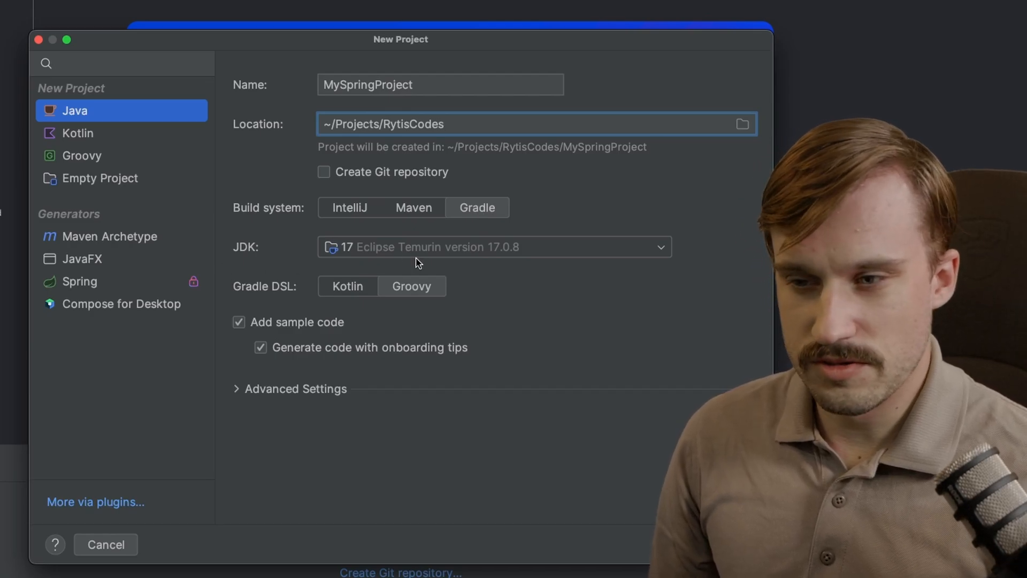
mouse_move(450, 261)
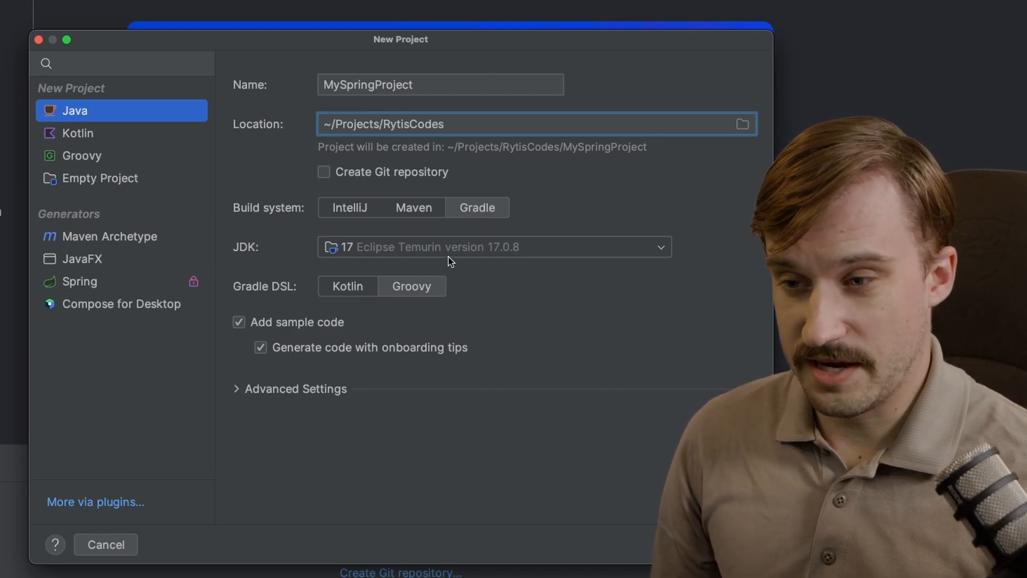
mouse_move(427, 254)
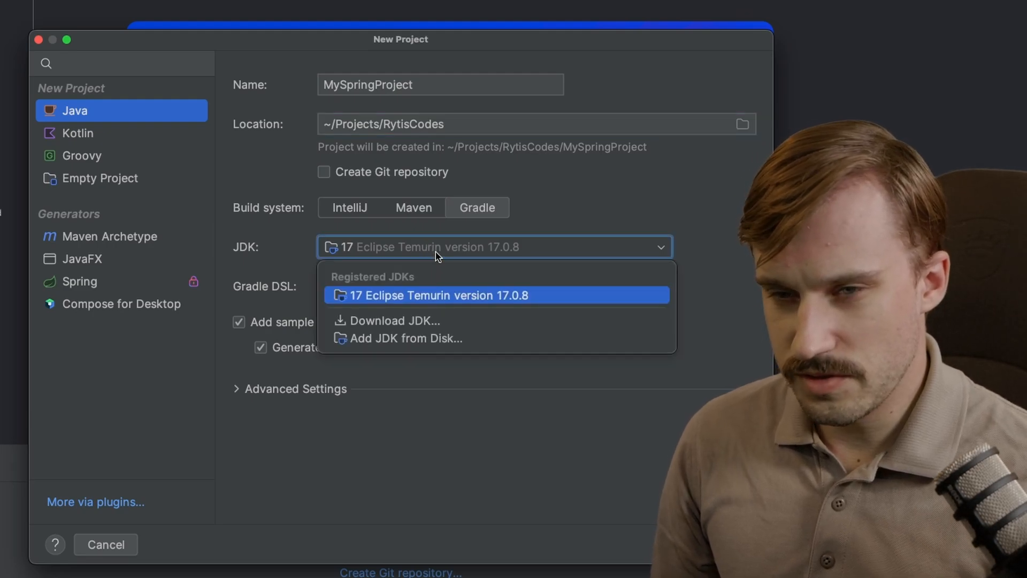
mouse_move(419, 320)
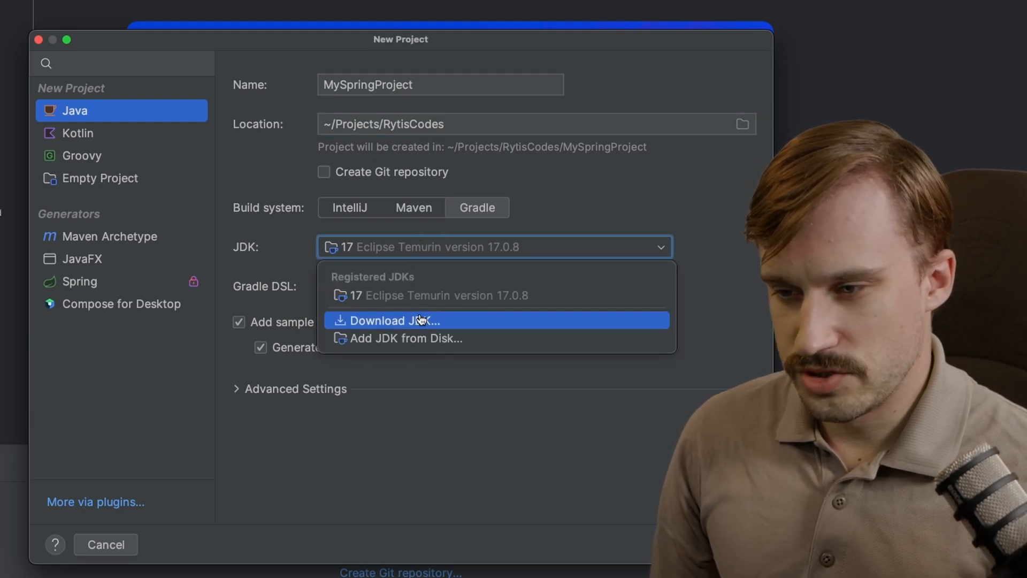
Download the Eclipse Temurin 21.0.4 aarch64 JDK for the project
left_click(392, 320)
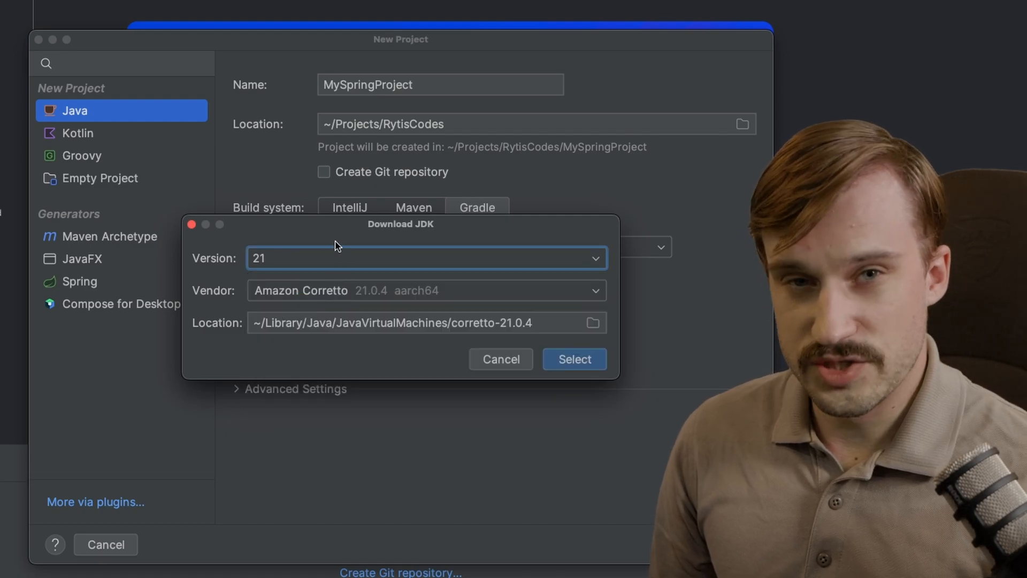
mouse_move(358, 246)
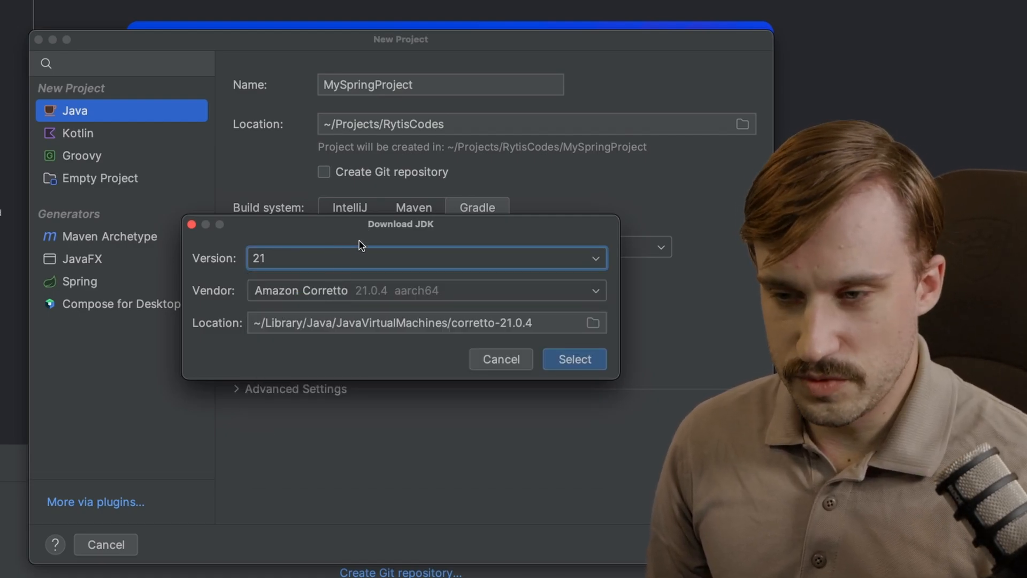
mouse_move(351, 255)
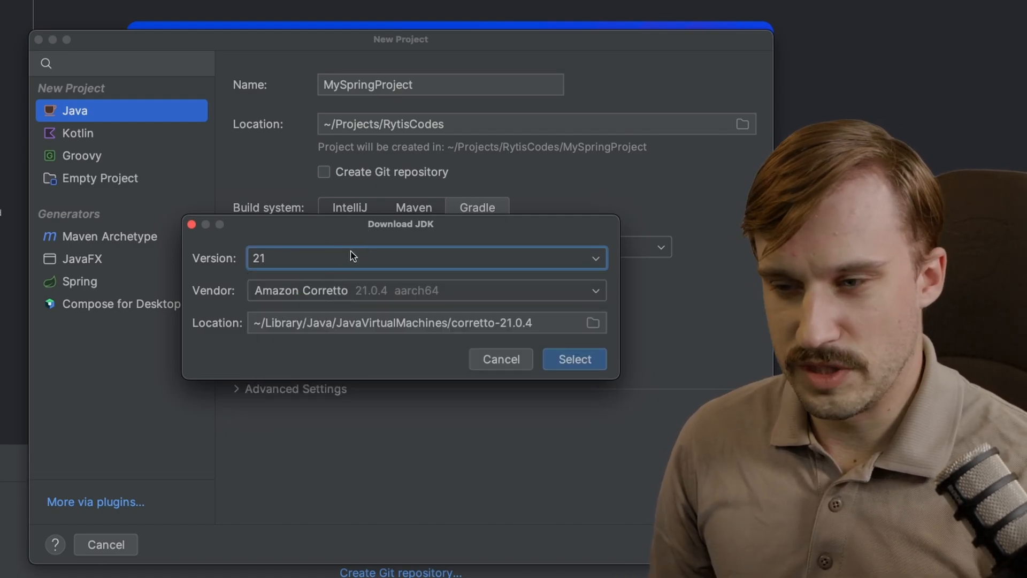
mouse_move(409, 207)
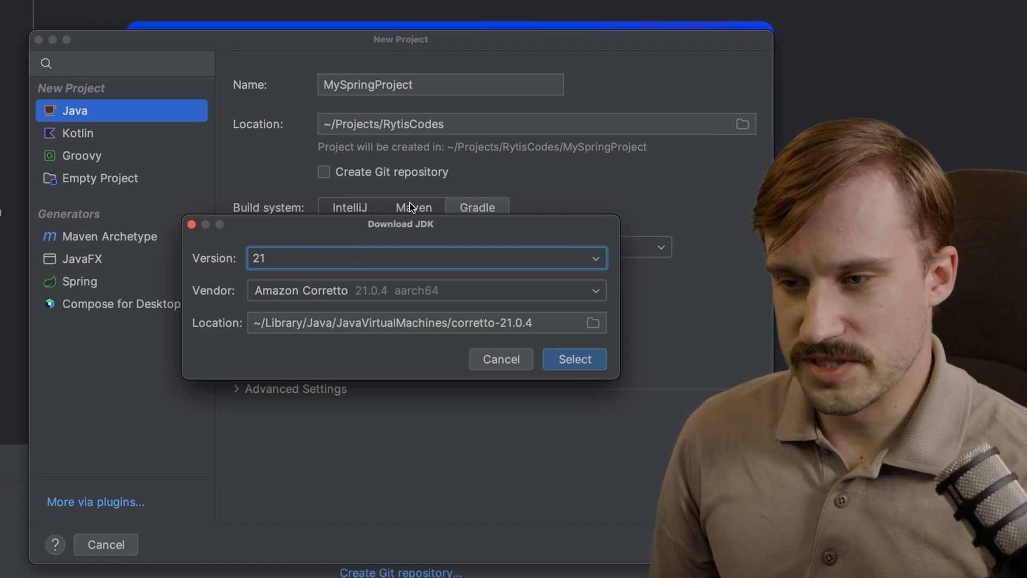
mouse_move(401, 301)
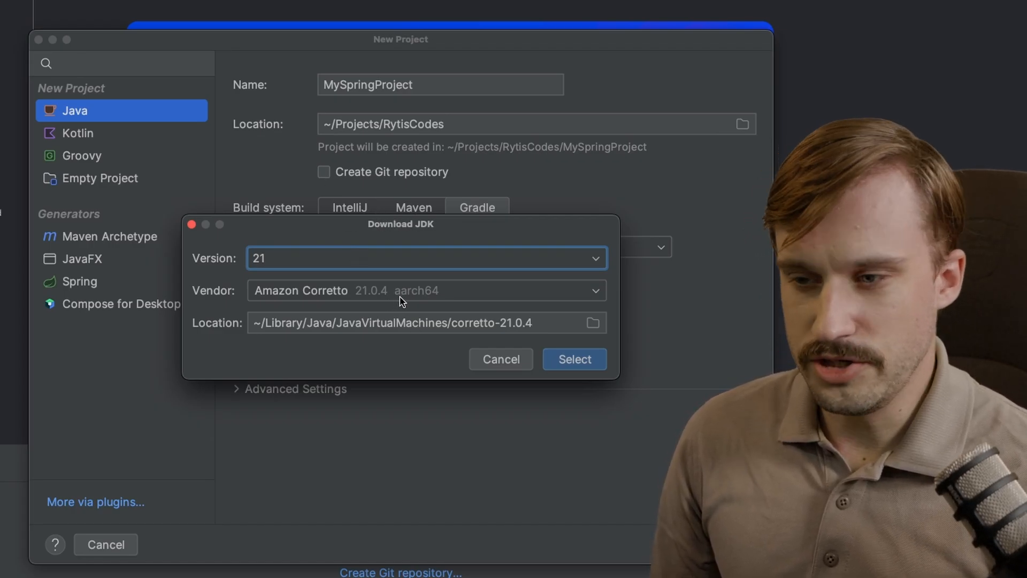
left_click(426, 290)
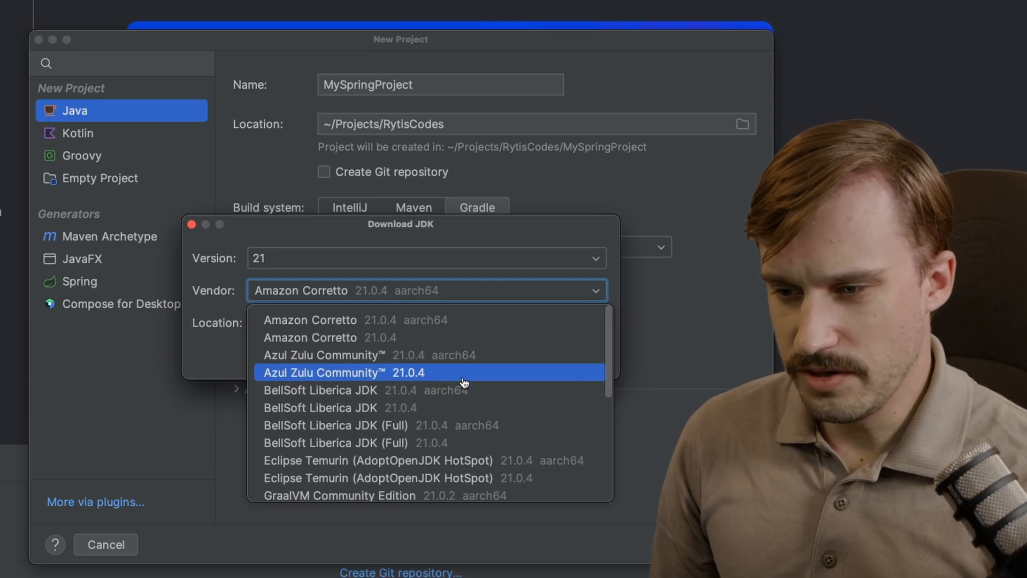
scroll("down", 3)
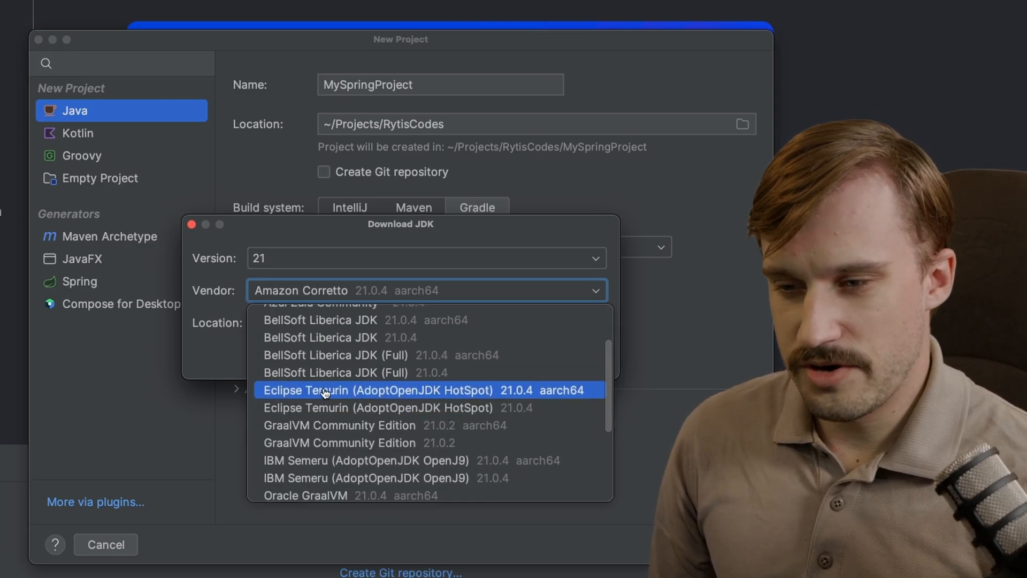
mouse_move(362, 397)
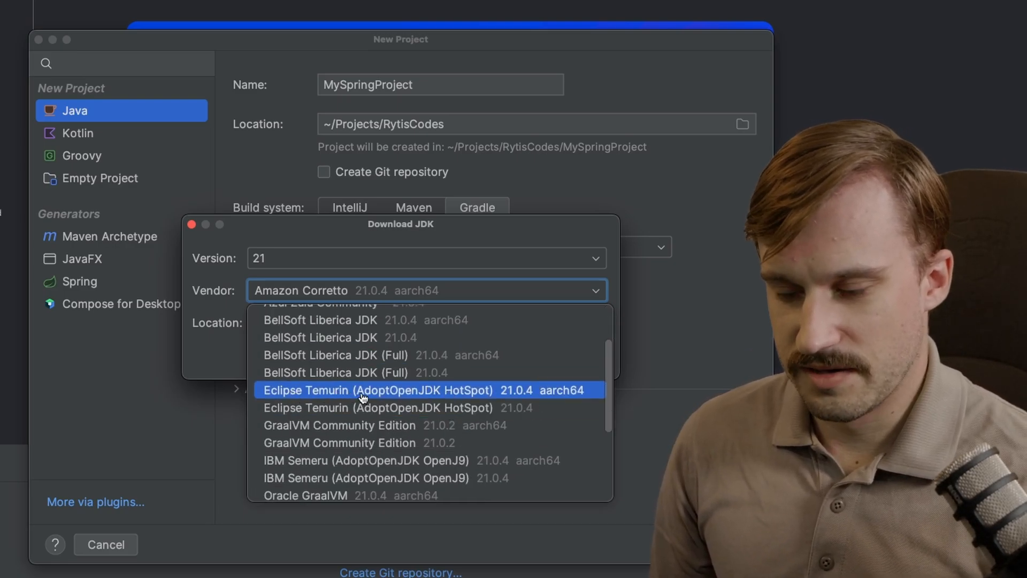
left_click(382, 389)
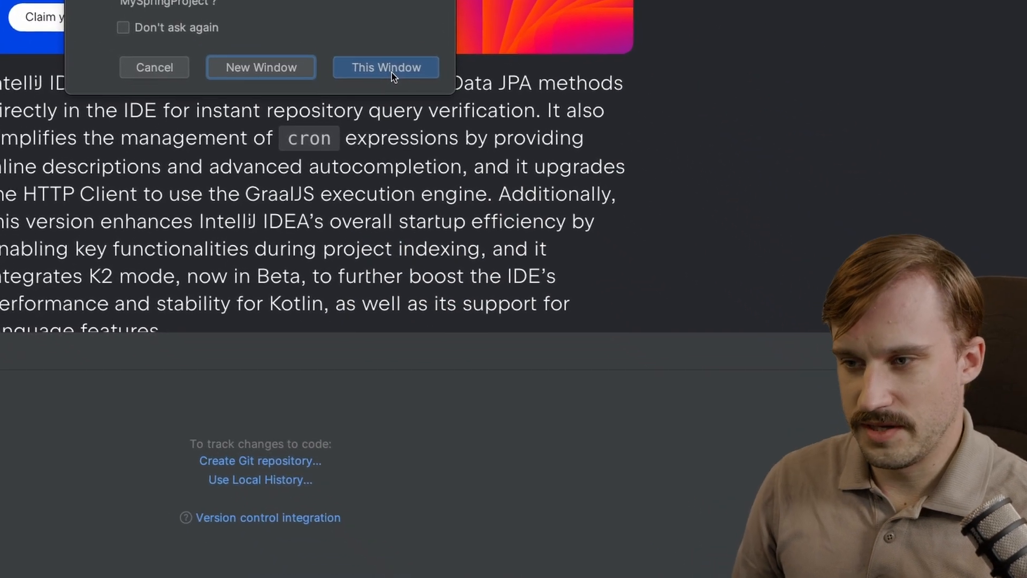
Open MySpringProject in This Window
left_click(385, 67)
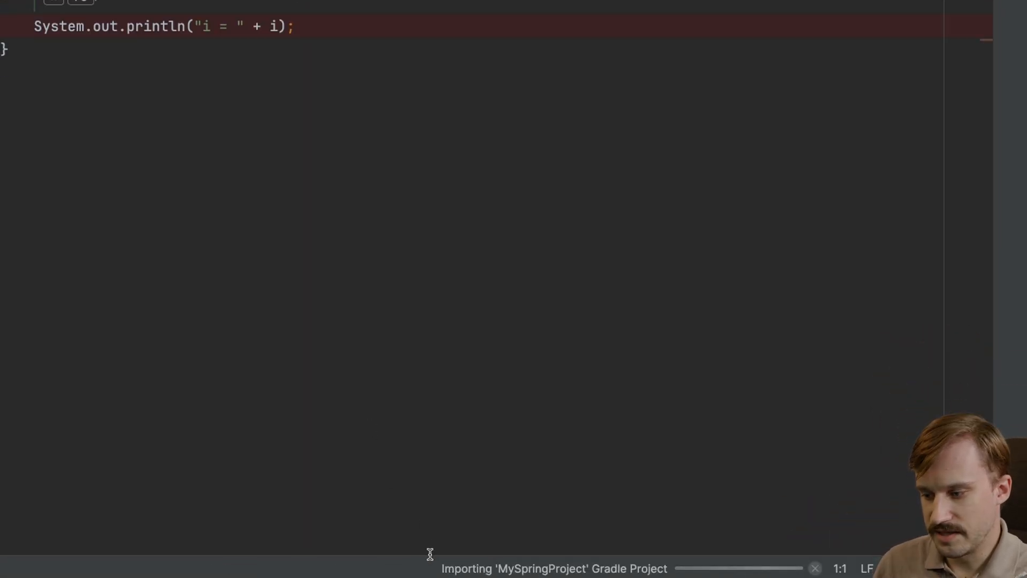
mouse_move(629, 577)
type("sprin")
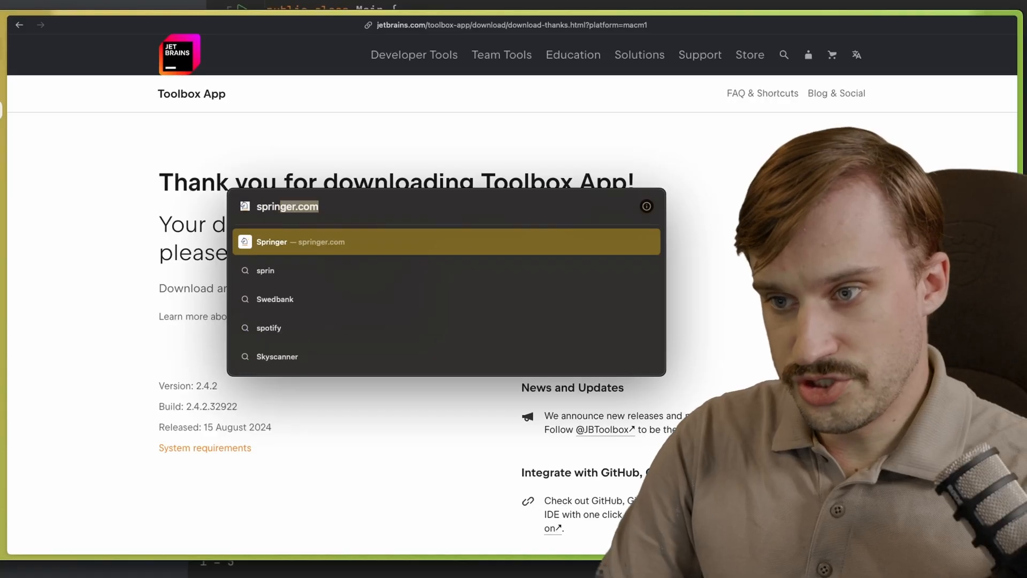
Search for 'spring starter' and open the Spring Initializr result
type("g starter")
key("Return")
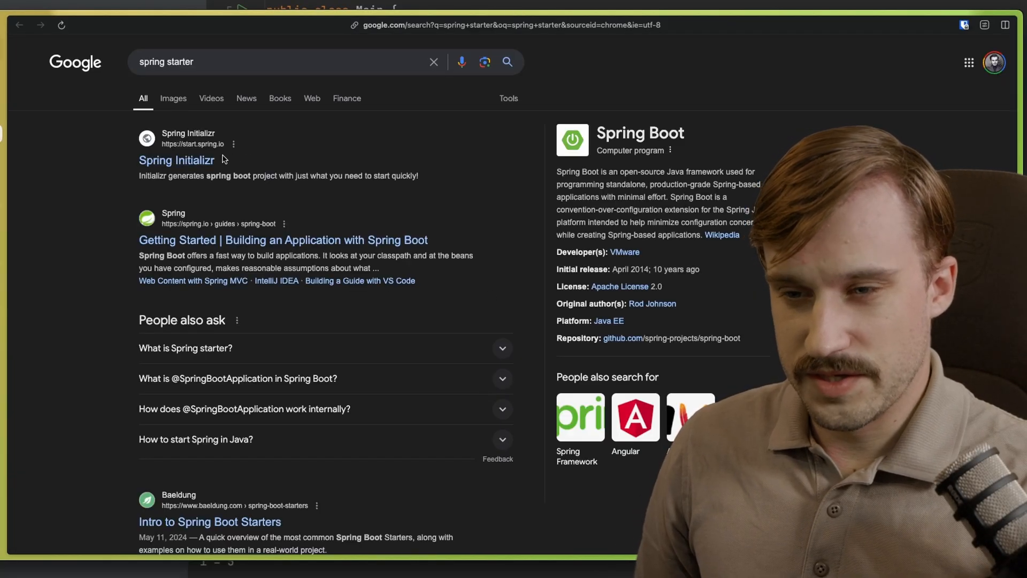
left_click(176, 160)
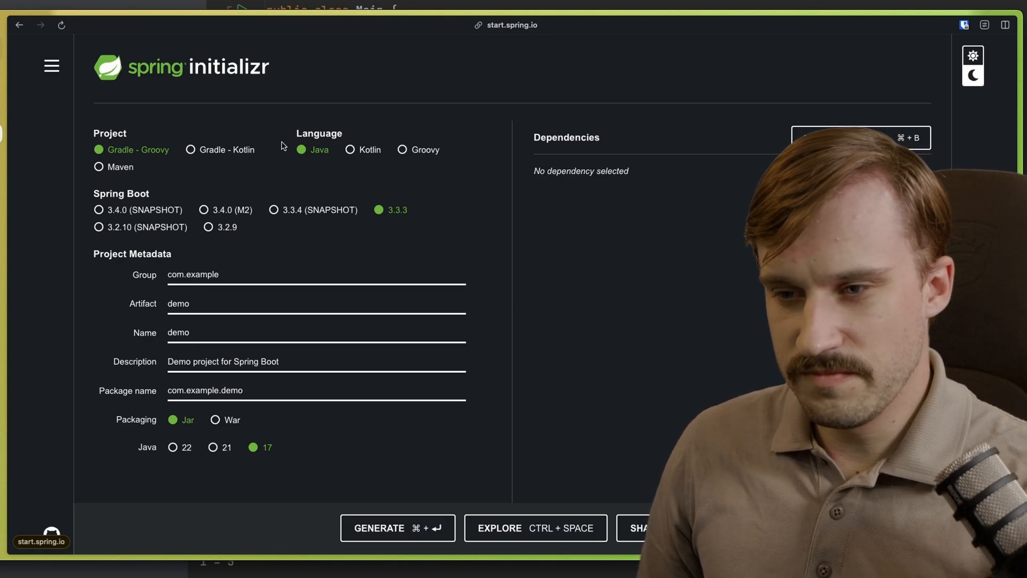
mouse_move(387, 214)
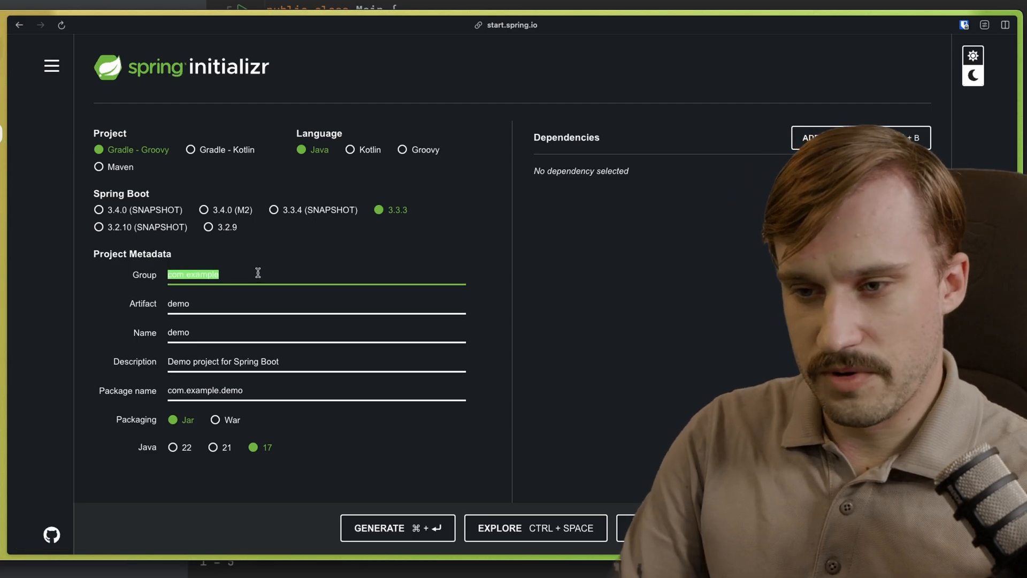
Enter group codes.rytis and artifact my-spring-project, choose Java 21, and browse dependencies
type("codes.")
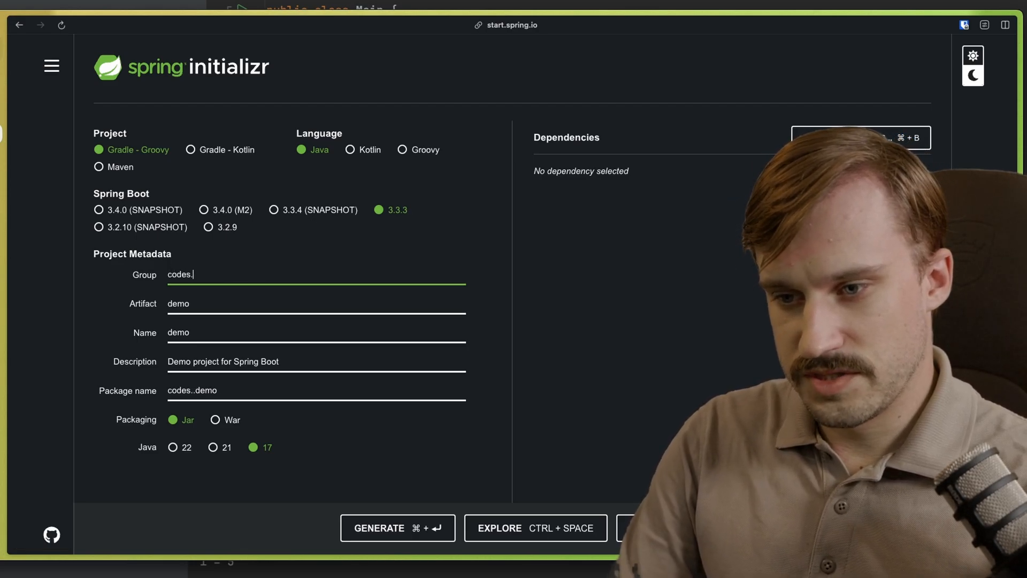
type("rytis")
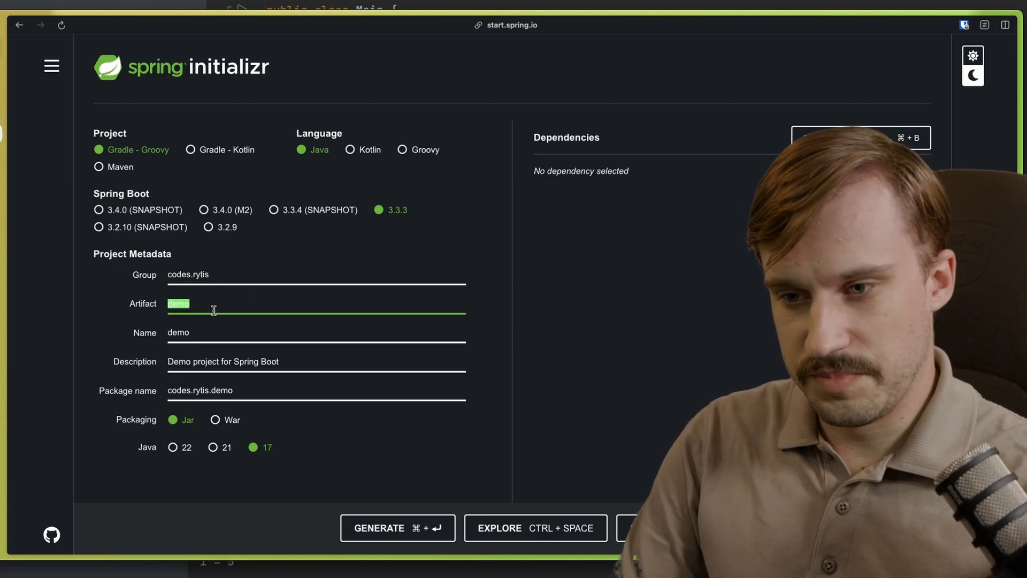
type("my-spring")
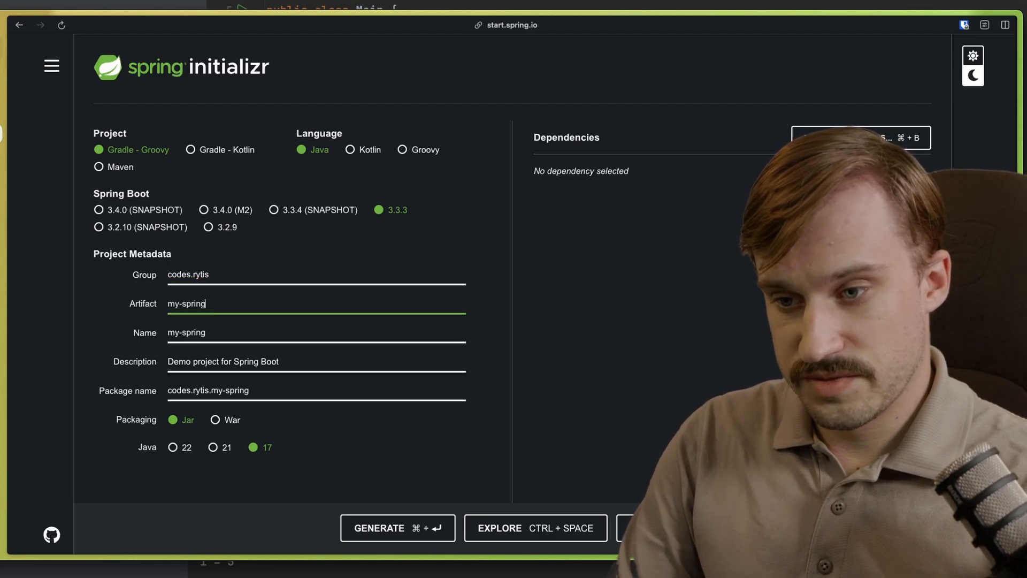
type("-project")
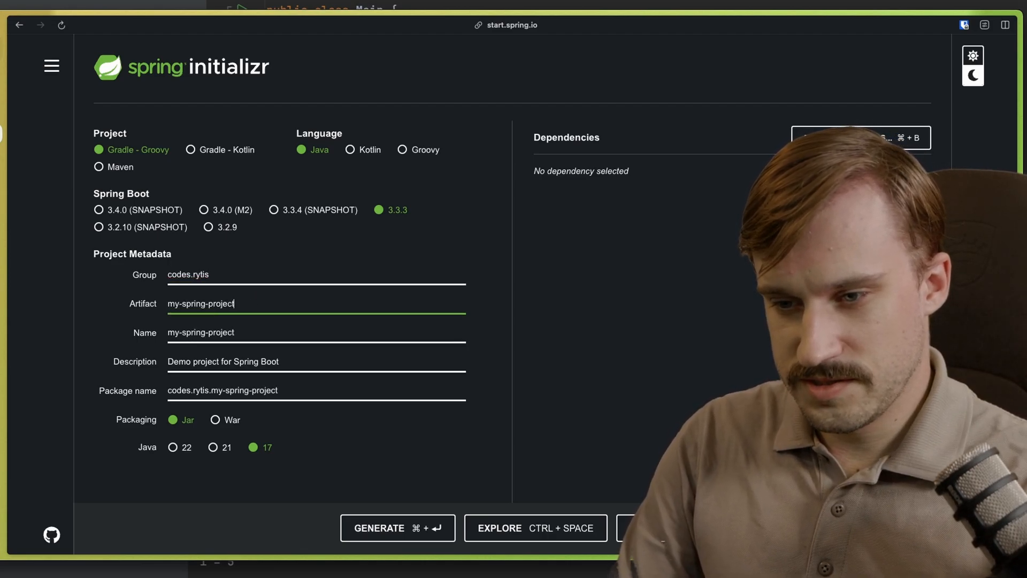
left_click(213, 446)
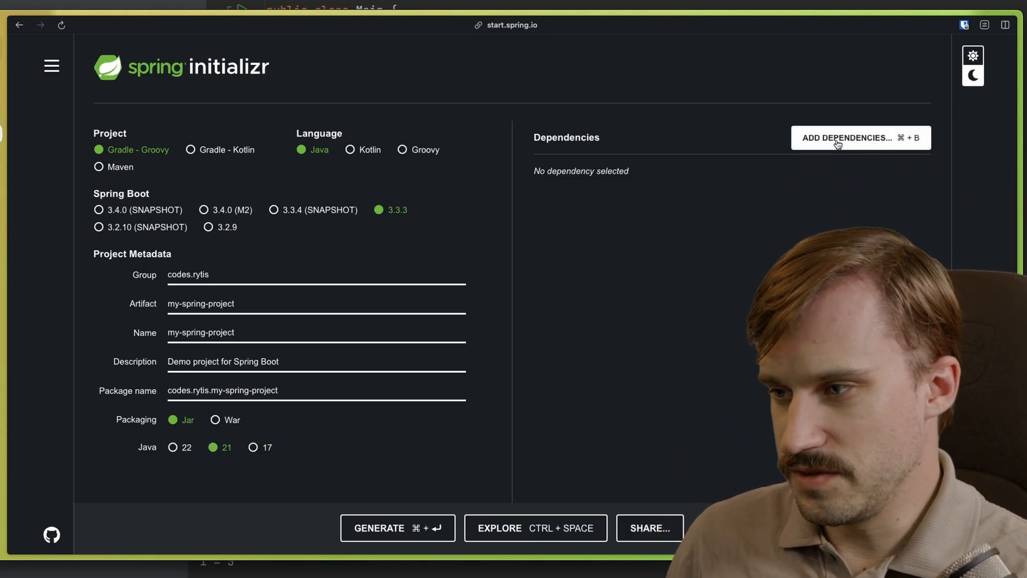
left_click(845, 137)
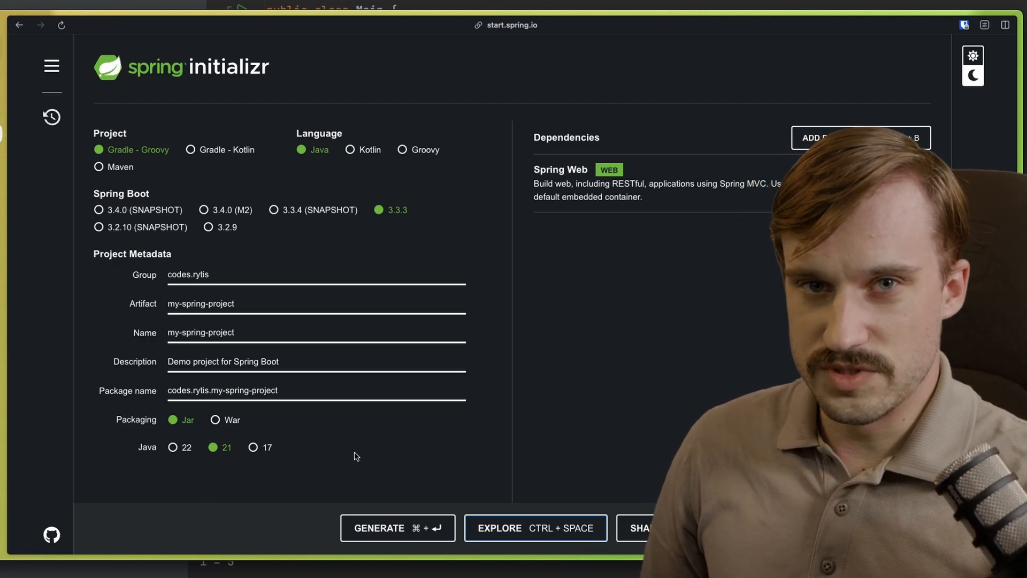
mouse_move(441, 364)
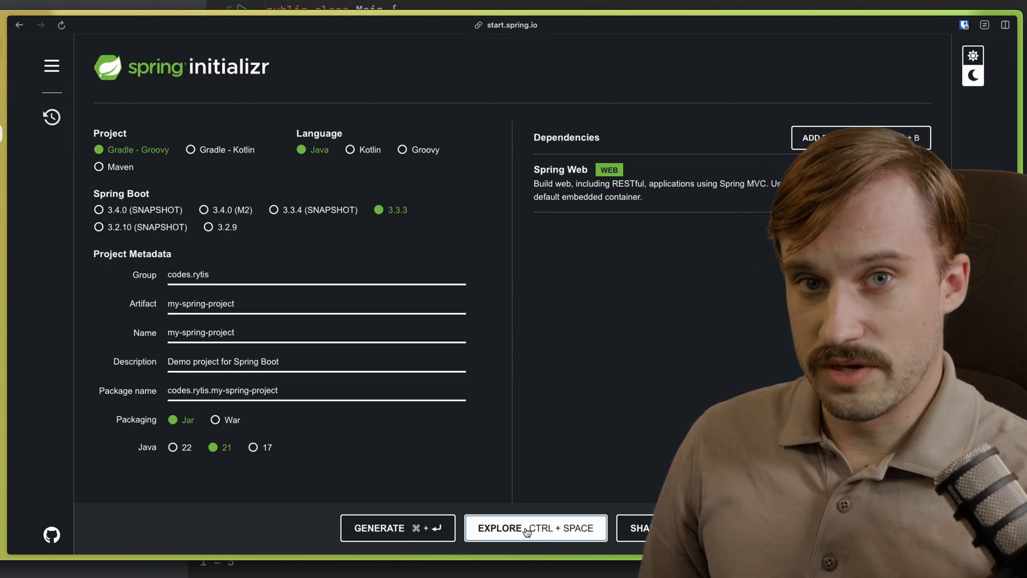
Explore the generated project and copy the build.gradle contents
left_click(535, 527)
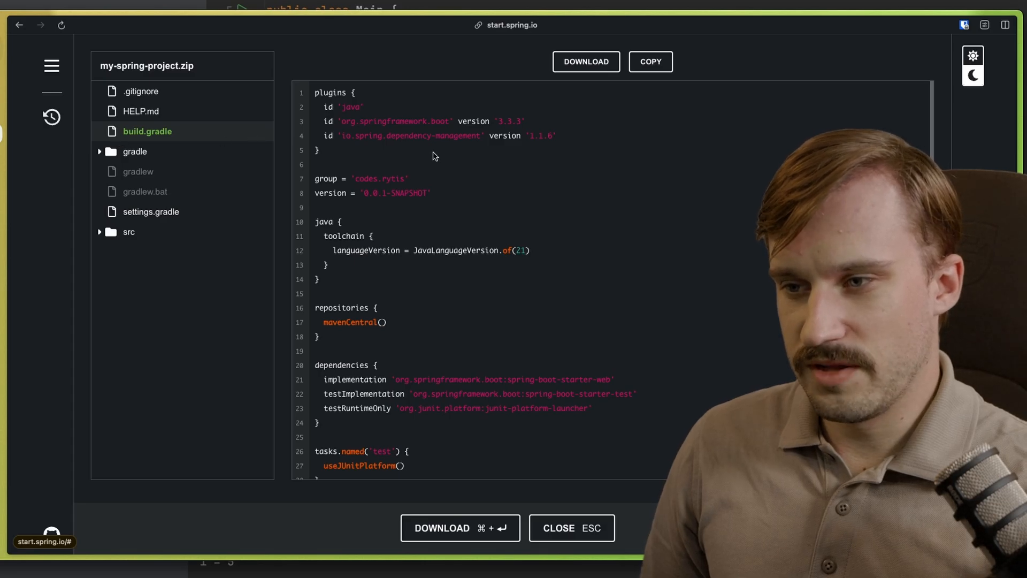
left_click(649, 61)
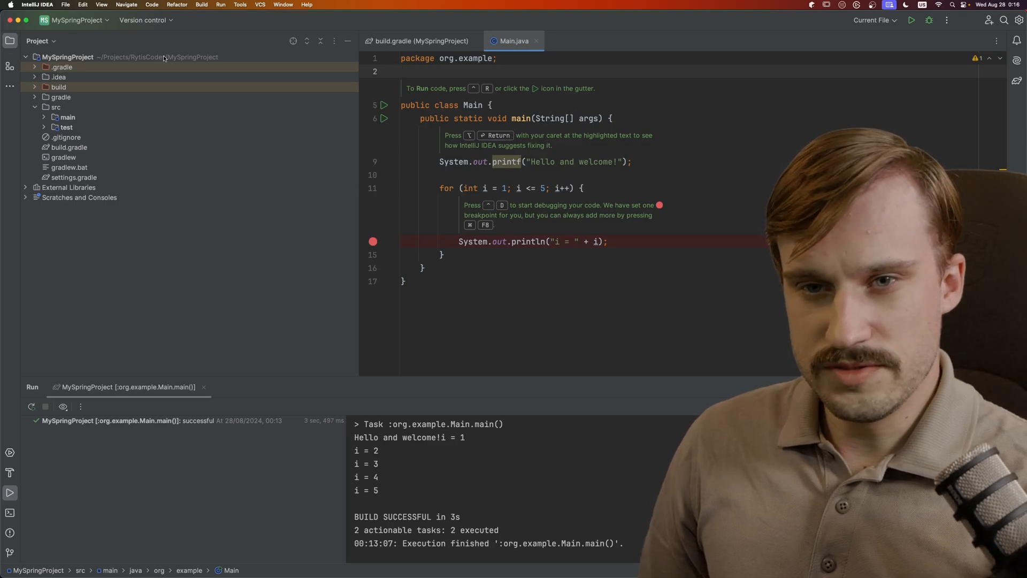
Paste the Initializr script into build.gradle, then expand main > java and select org.example
left_click(69, 146)
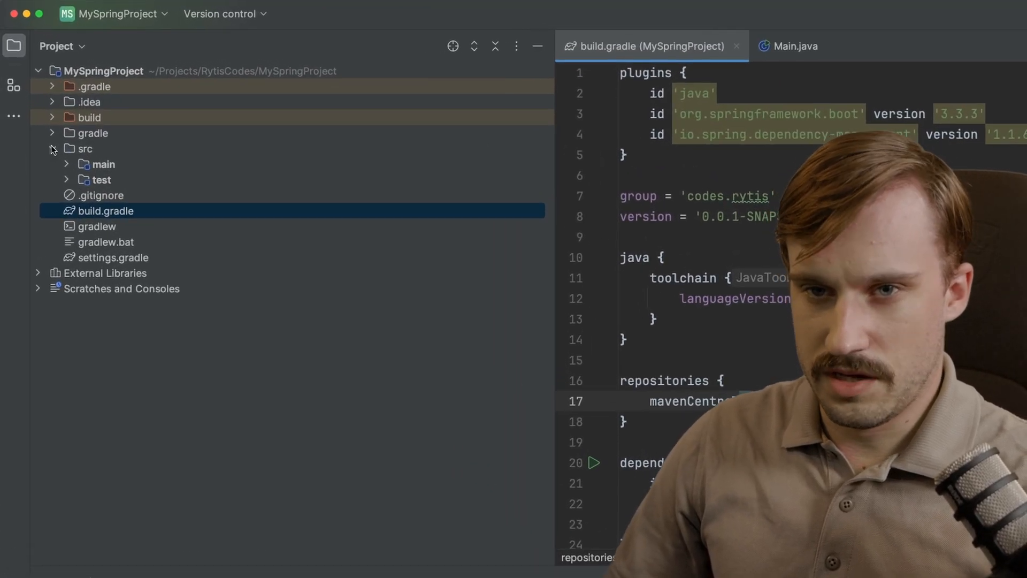
left_click(66, 164)
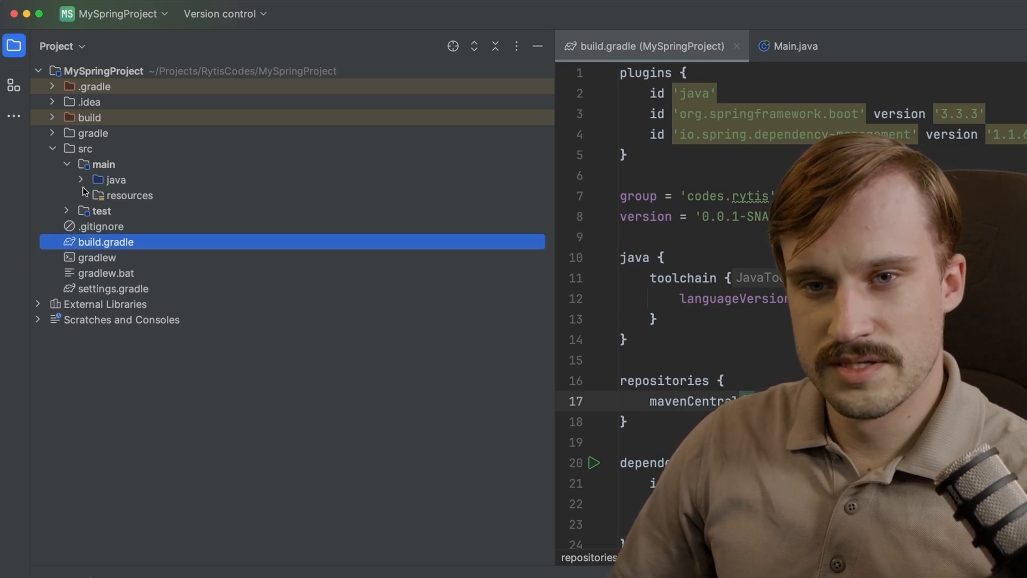
left_click(80, 179)
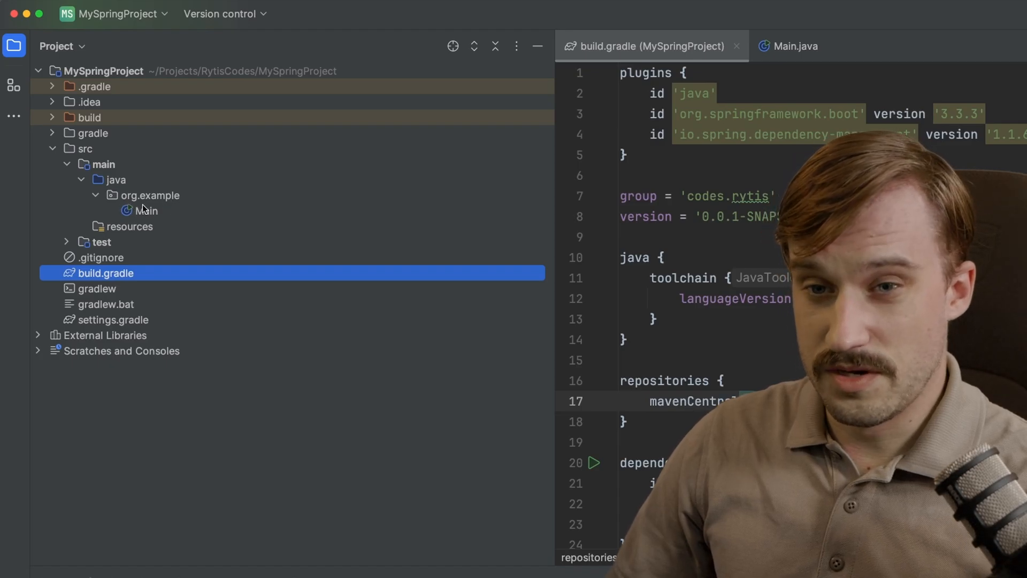
left_click(150, 195)
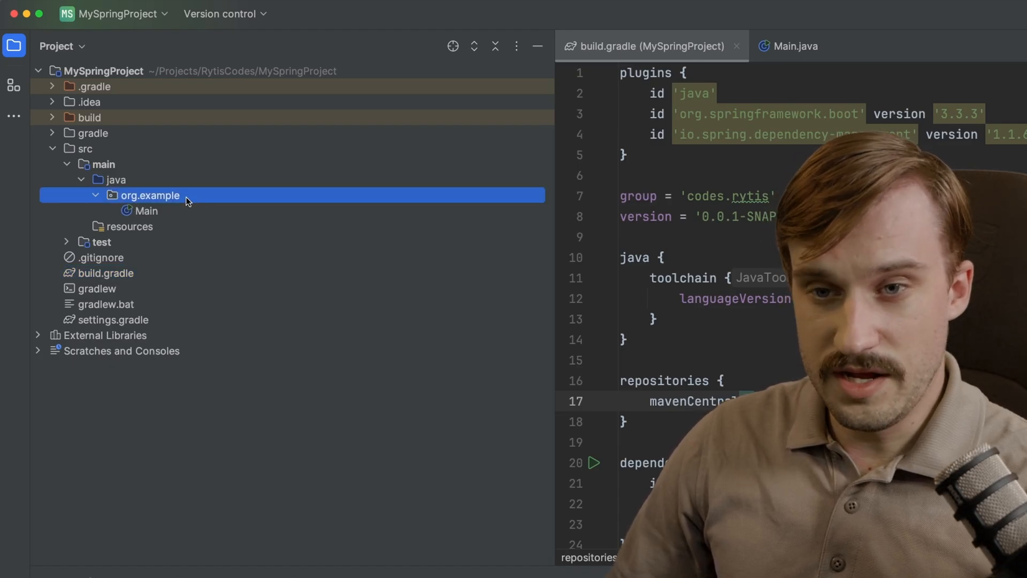
Start Refactor > Rename on org.example and enter codes.rytis as the name
right_click(149, 195)
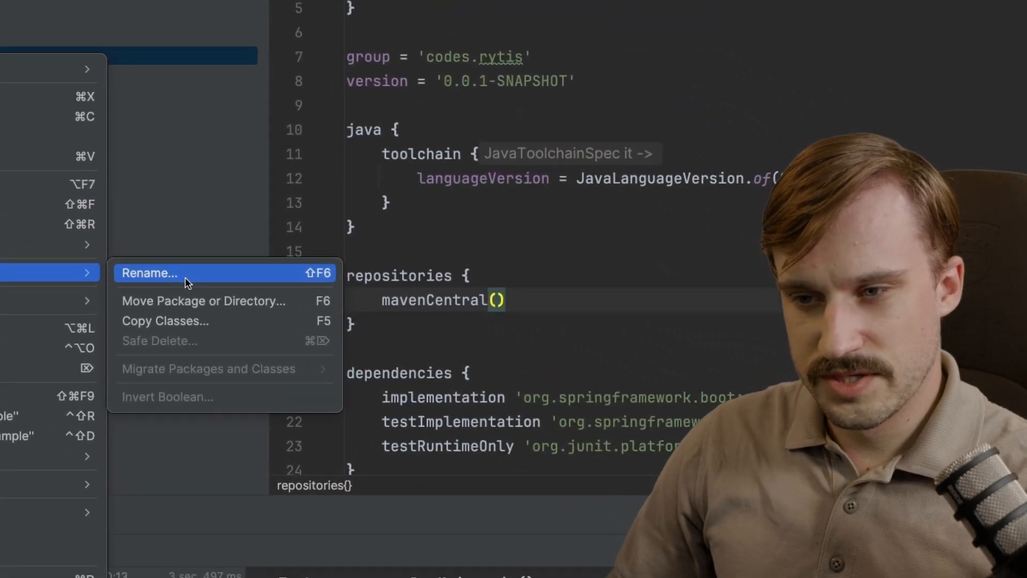
left_click(149, 273)
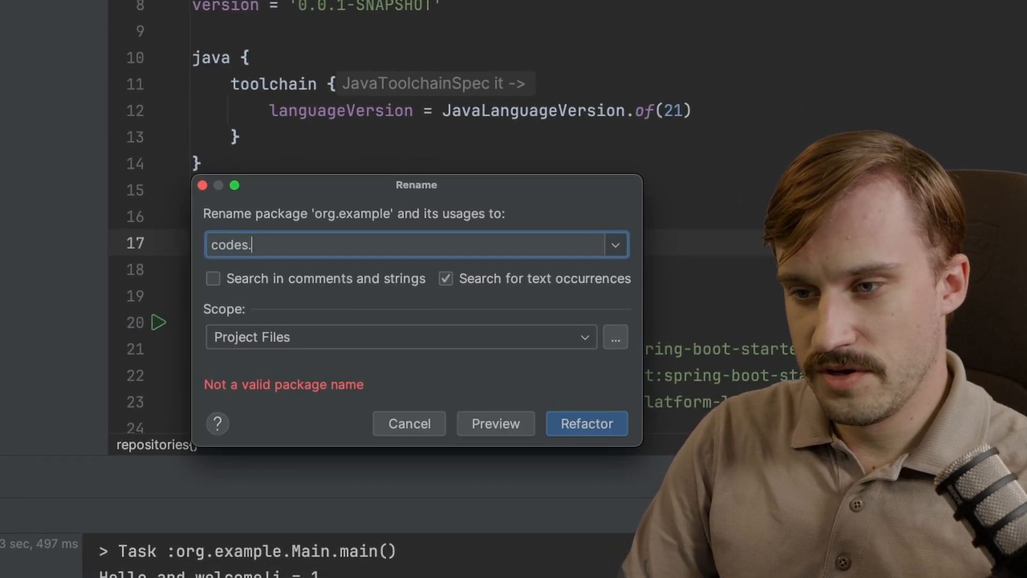
type("rytis")
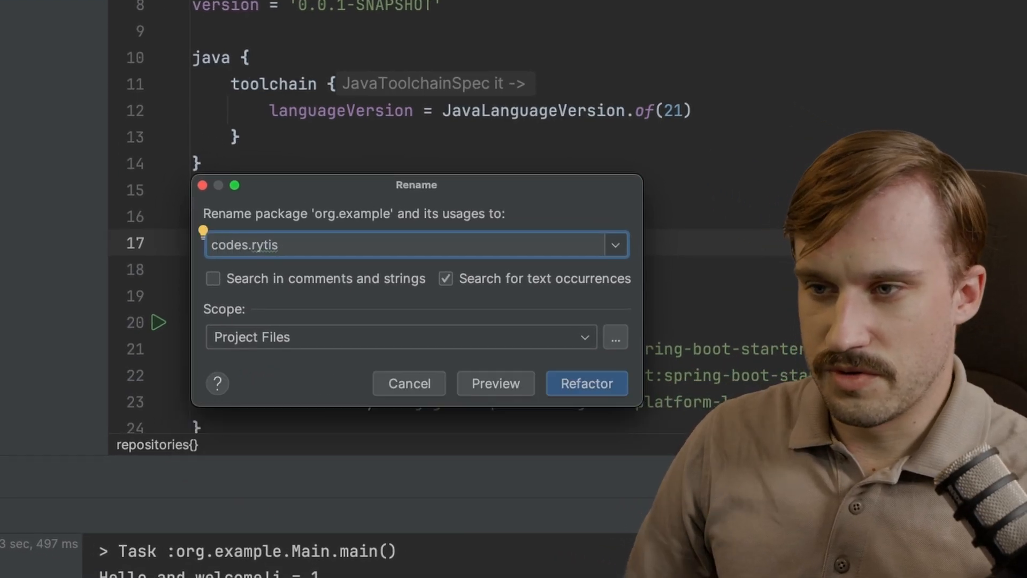
mouse_move(637, 424)
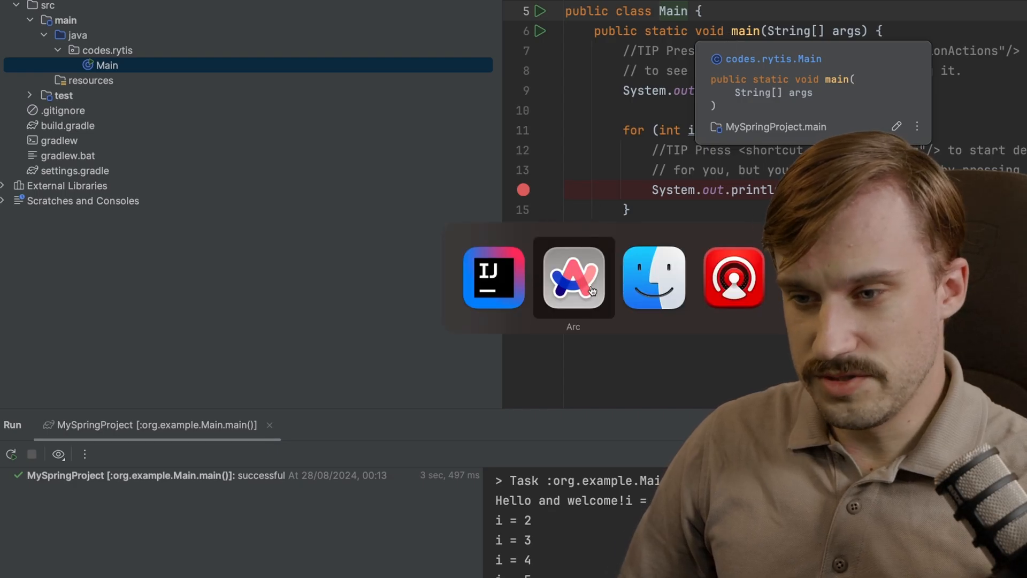
Expand src > main > java in the Initializr Explore preview tree
left_click(572, 277)
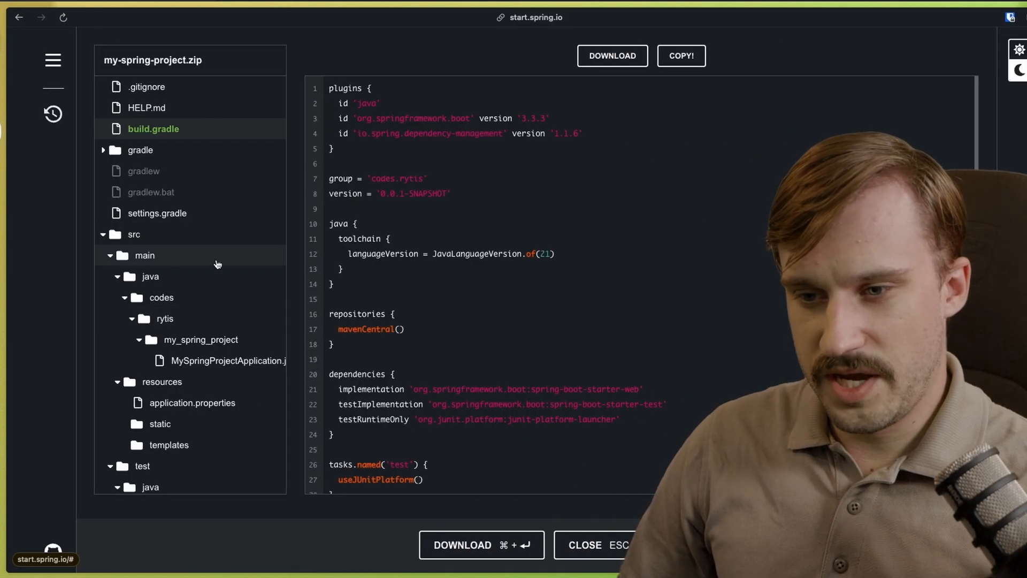
mouse_move(161, 297)
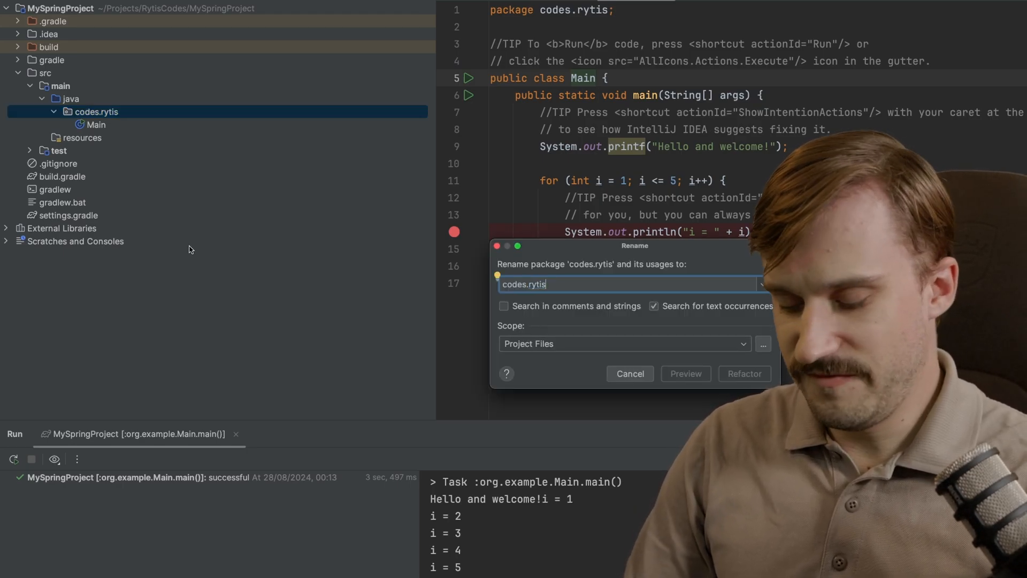
Append .my_spring_project to the package name and confirm the refactor
type(".my")
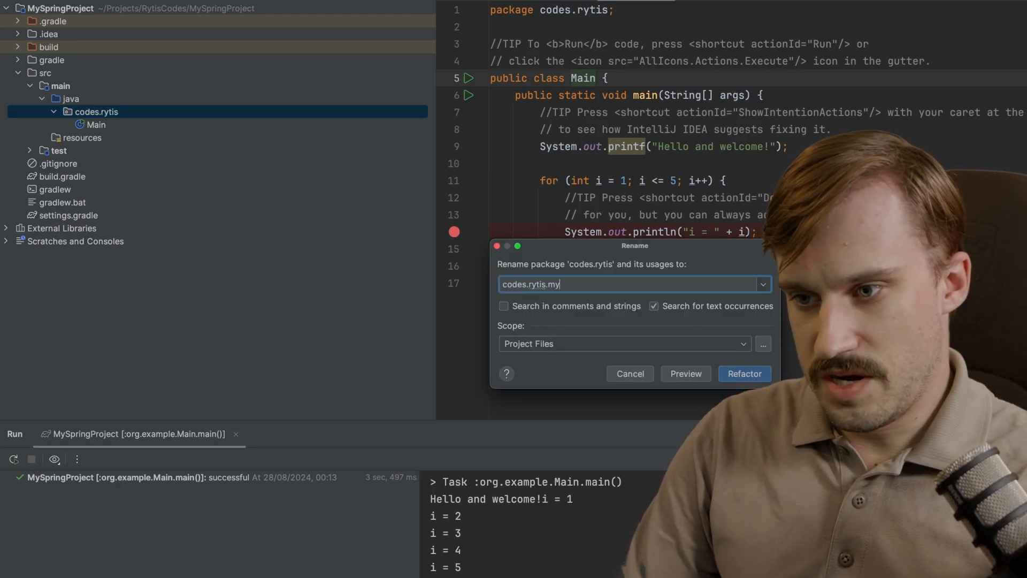
type("_spring_pr")
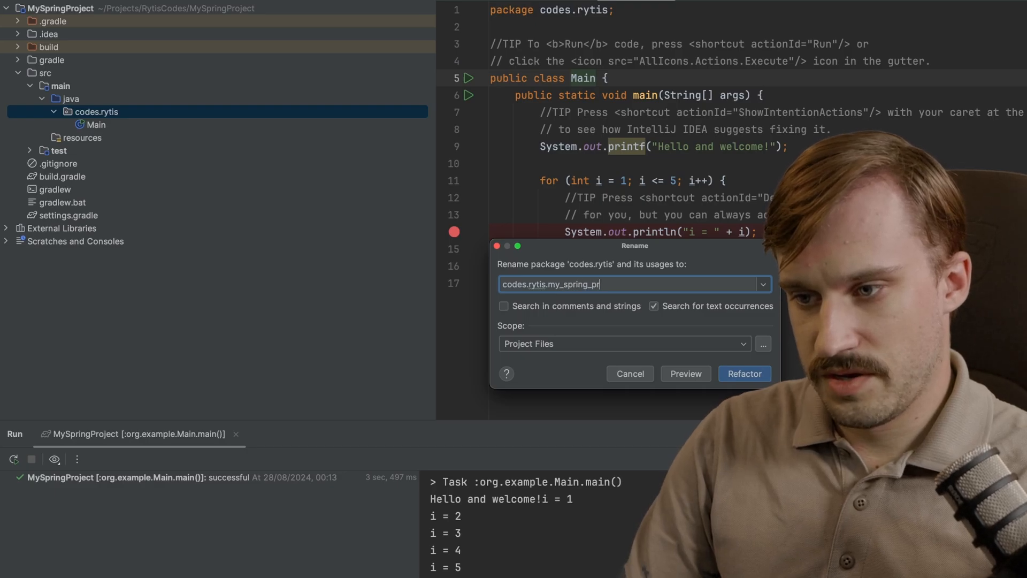
left_click(628, 373)
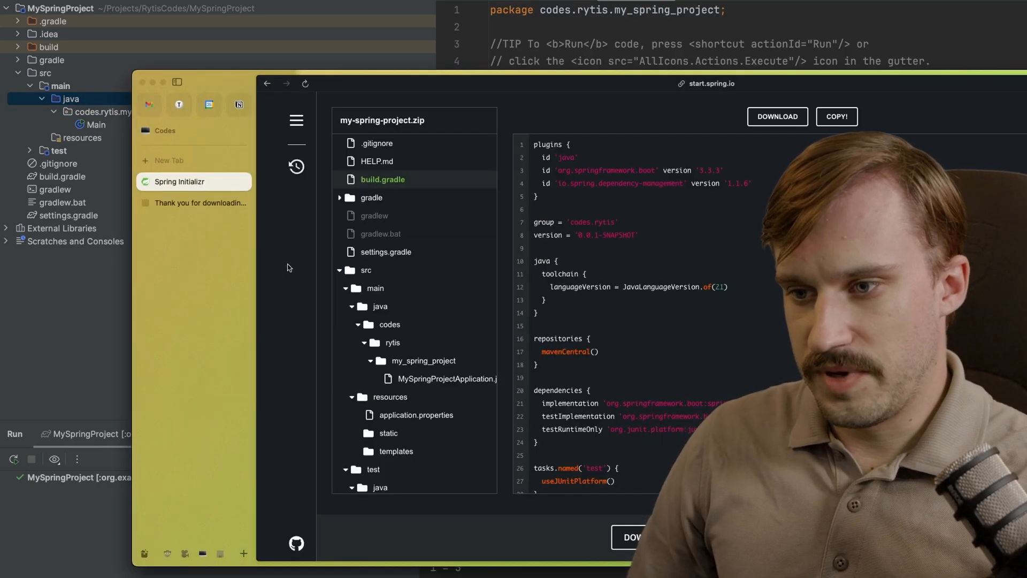
mouse_move(419, 386)
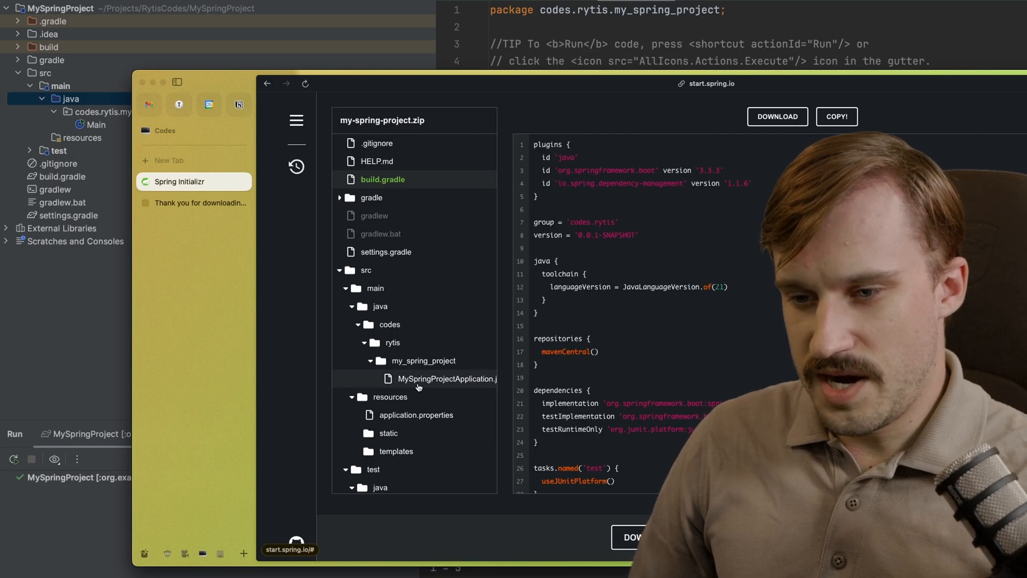
Preview the generated MySpringProjectApplication class, then select the Main class in IntelliJ
left_click(446, 379)
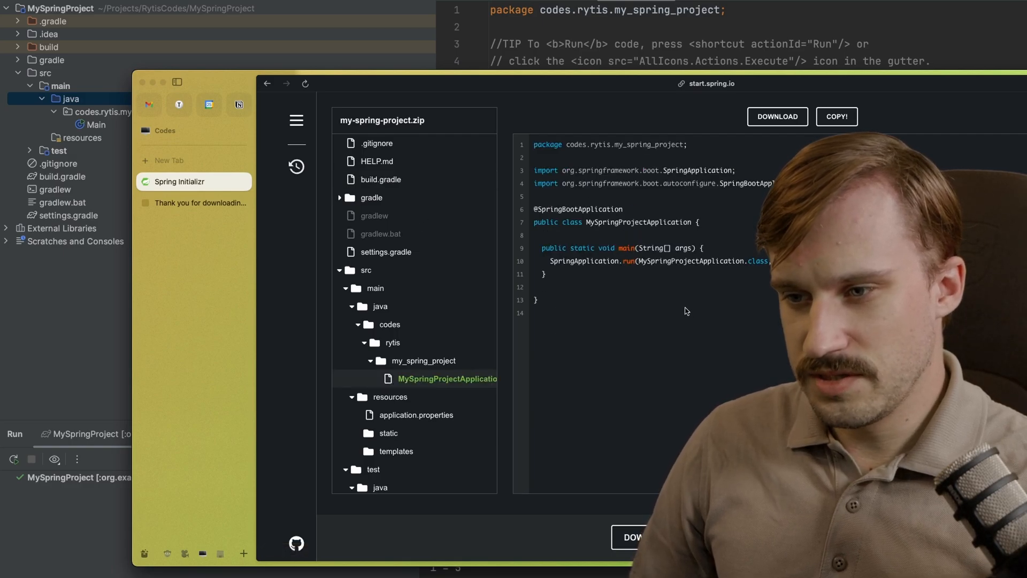
left_click(836, 116)
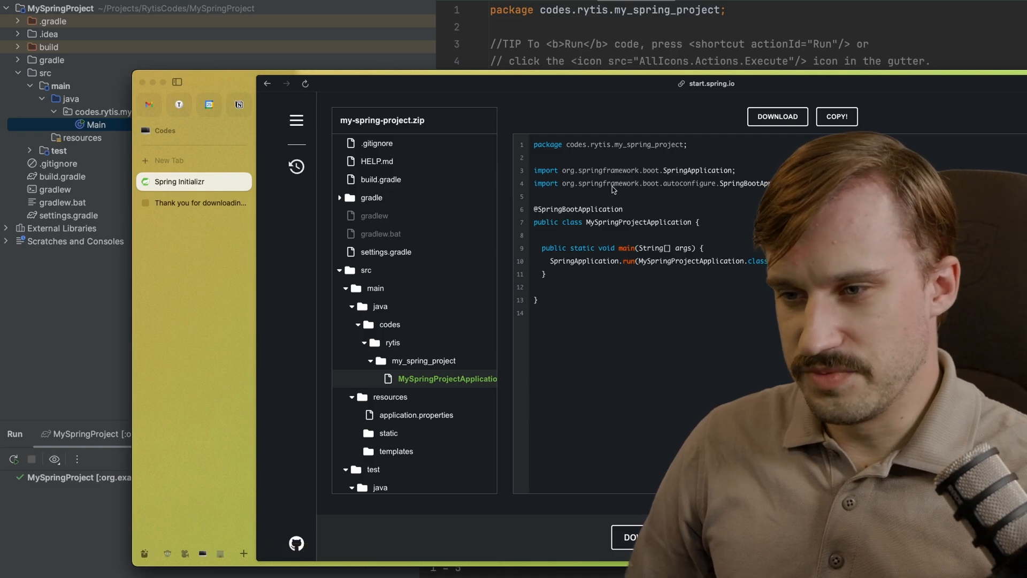
mouse_move(685, 218)
type("M")
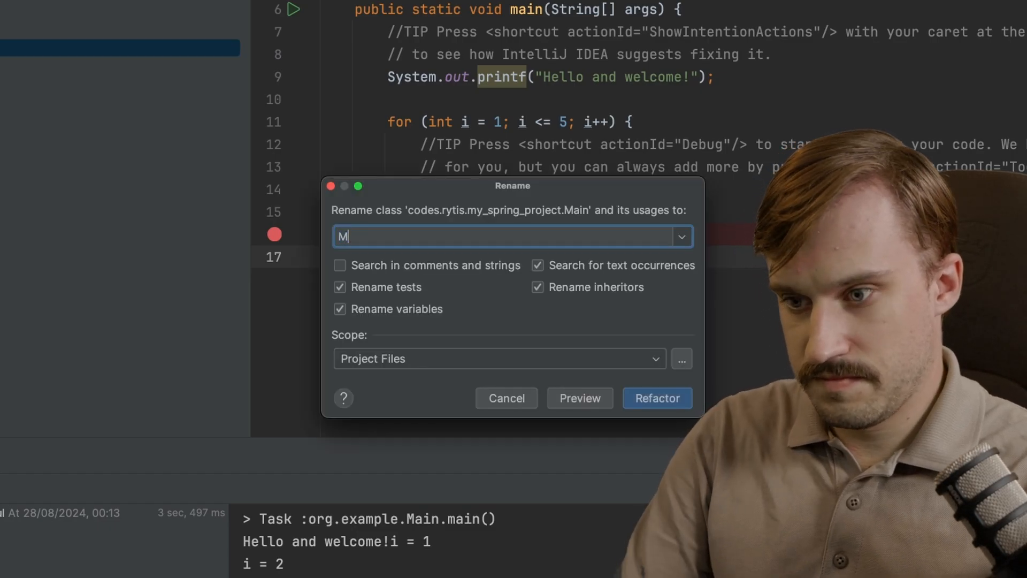
Rename the Main class to 'MySpringProjectApplication' and confirm the refactor
type("ySpringProjectA")
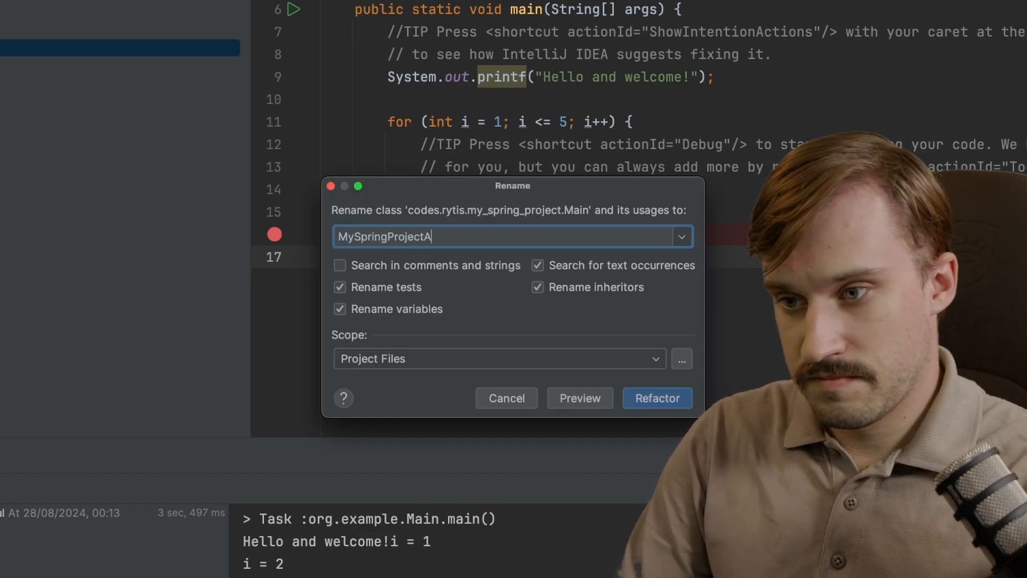
type("pplication")
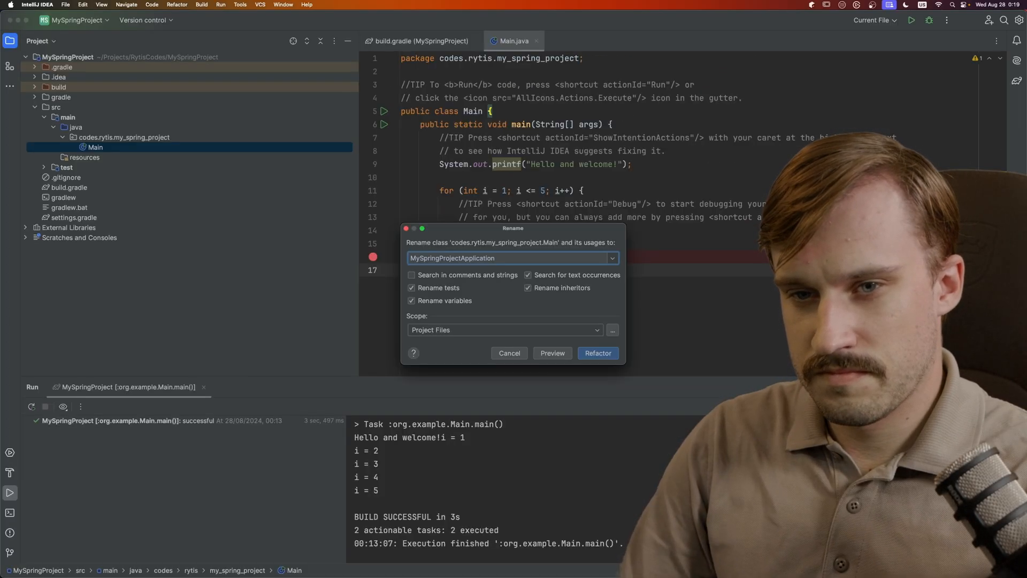
left_click(597, 353)
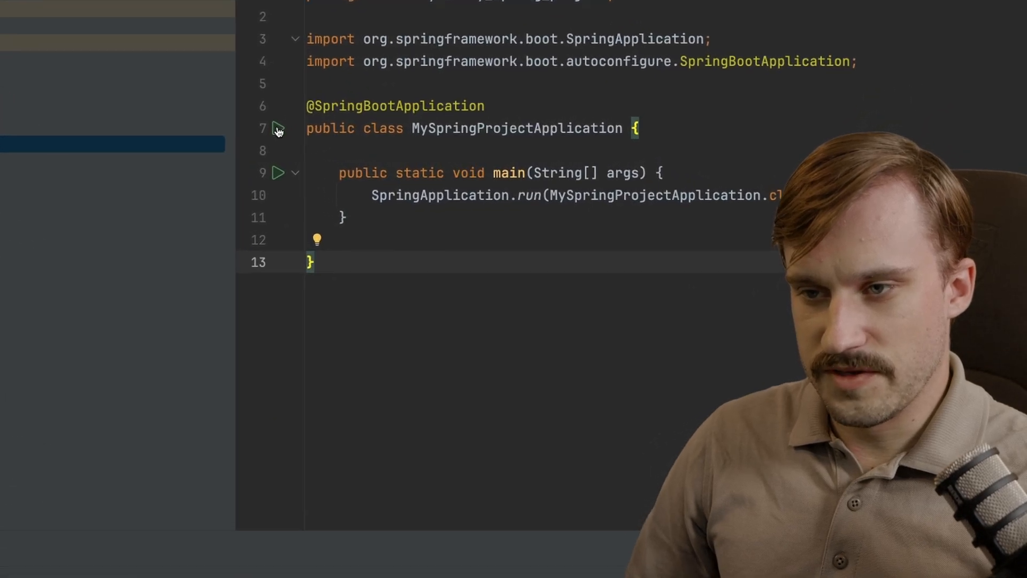
Debug MySpringProjectApplication.main() from the gutter and check Tomcat starts on port 8080
left_click(277, 128)
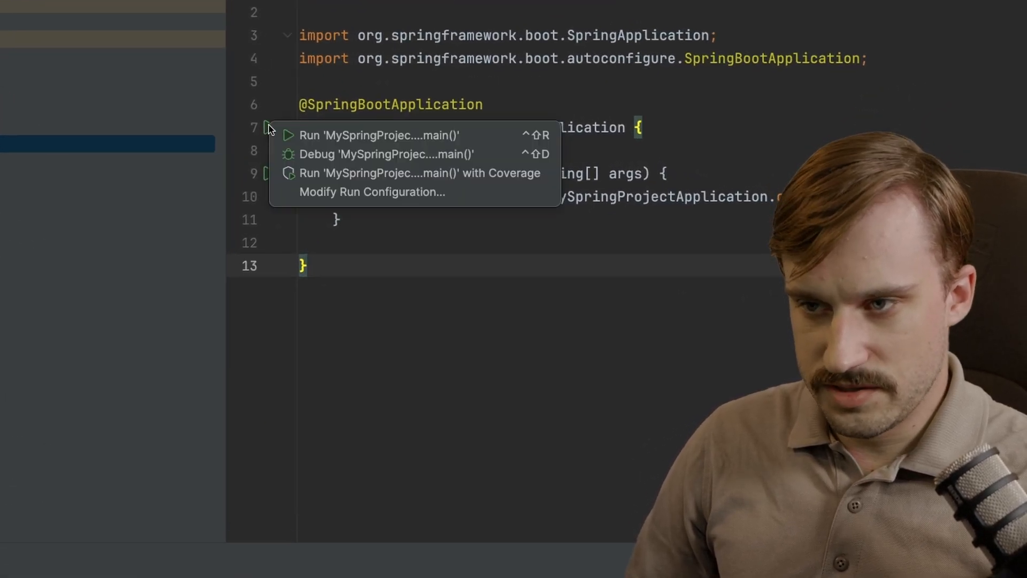
mouse_move(412, 154)
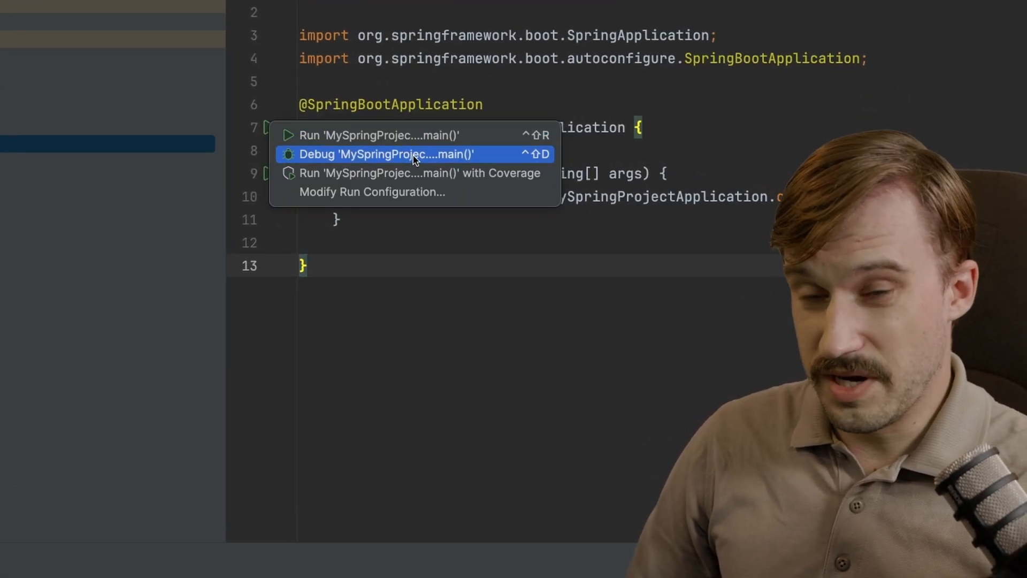
left_click(386, 154)
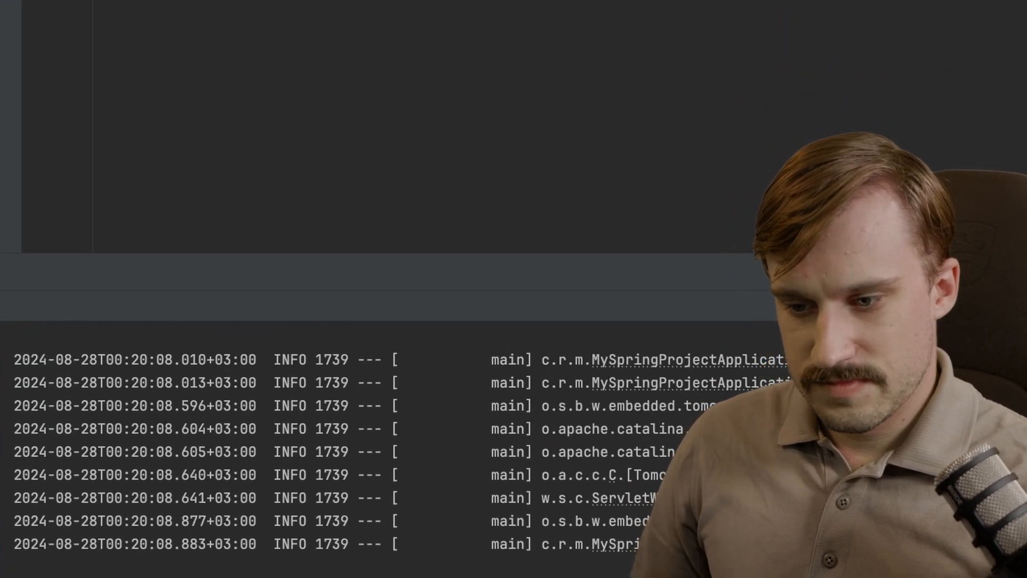
scroll("right", 3)
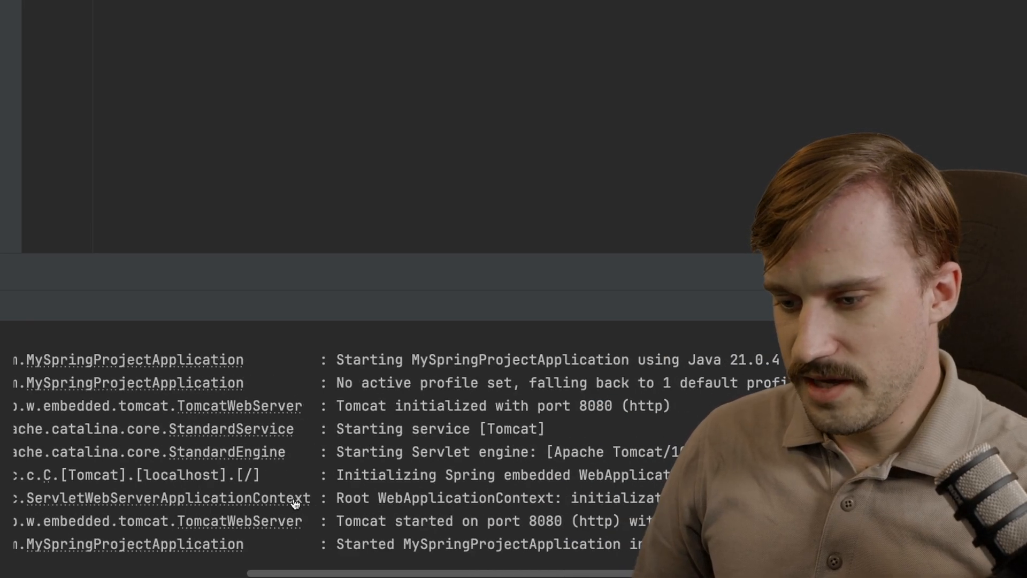